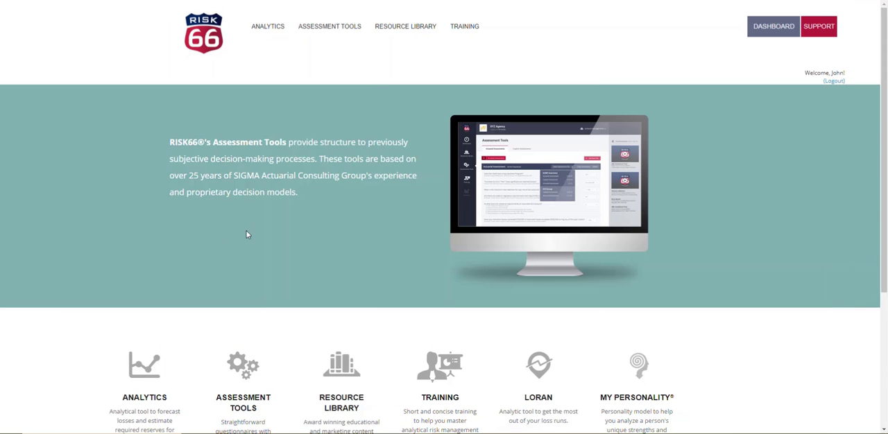
Step: Enter the RISK66 web app and land on the Resource Library of downloadable documents
left_click(773, 25)
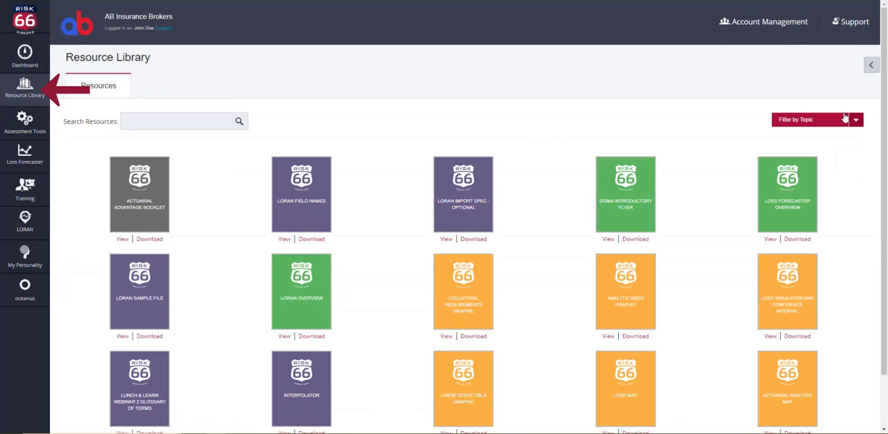
Step: Filter resources to the Collateral topic and download the Collateral Requirements PDF
left_click(817, 119)
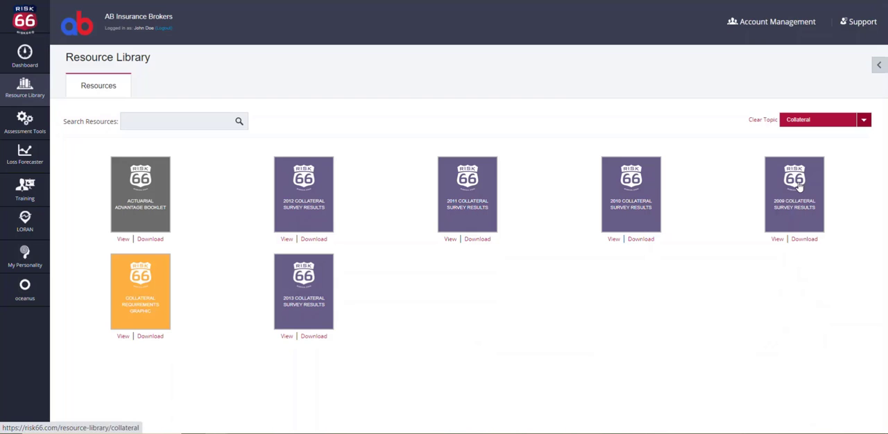
left_click(150, 336)
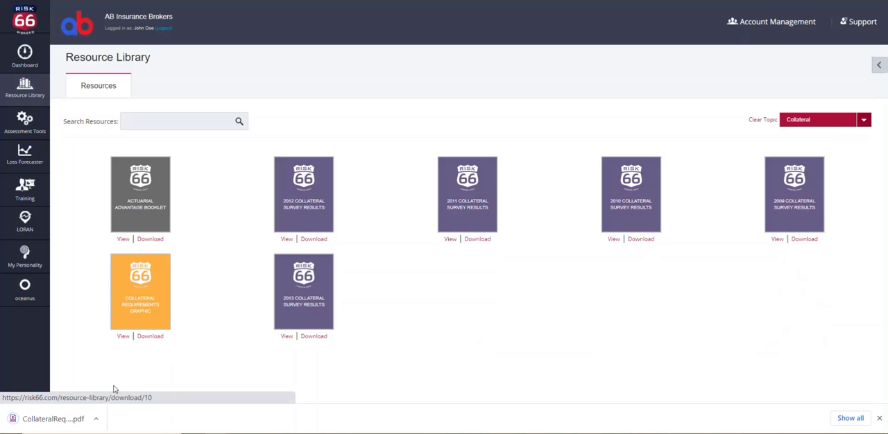
left_click(122, 336)
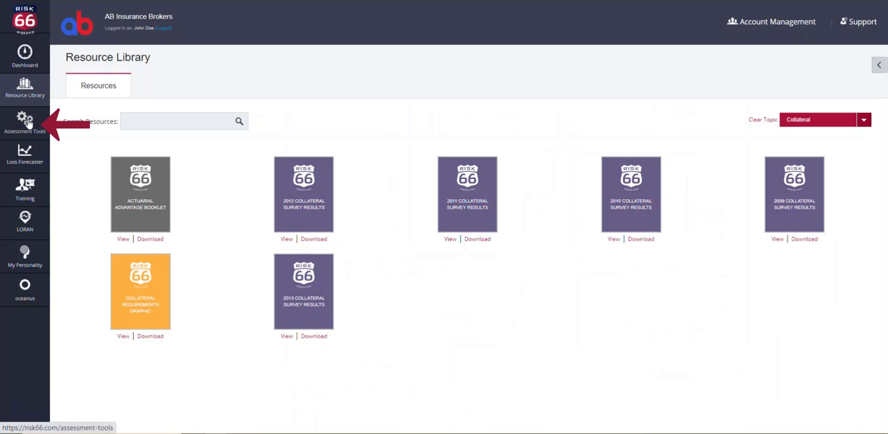
Step: Open _Sample Business Assessment for Allstate Industries and Save & View its score of 70
left_click(25, 119)
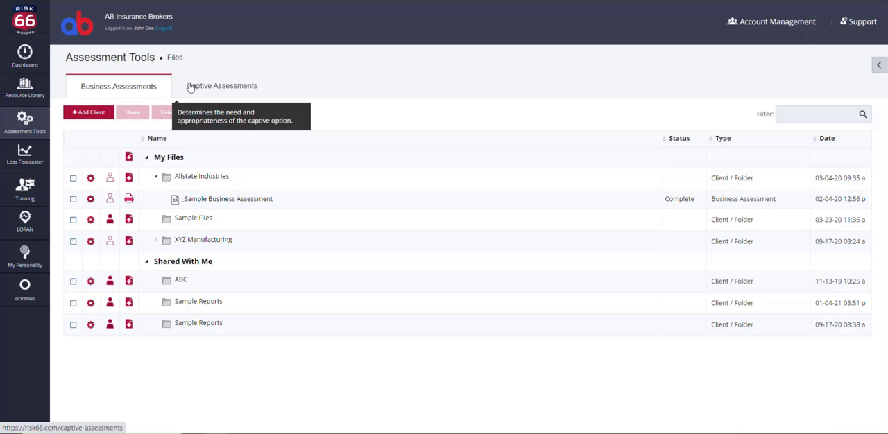
mouse_move(118, 90)
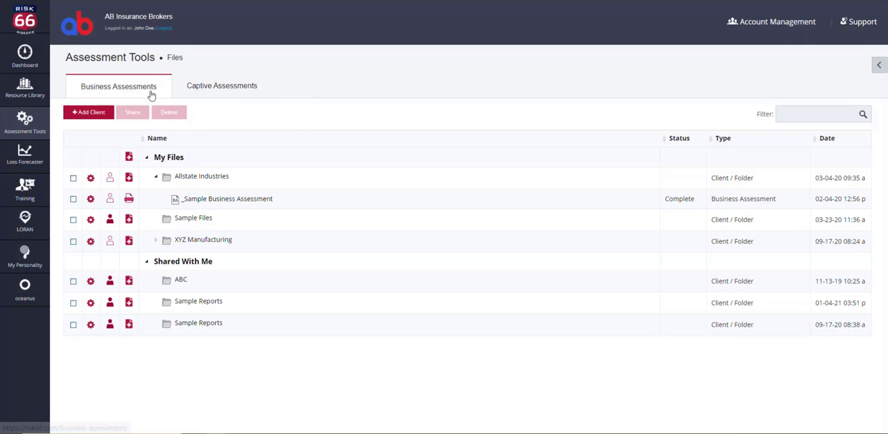
left_click(227, 200)
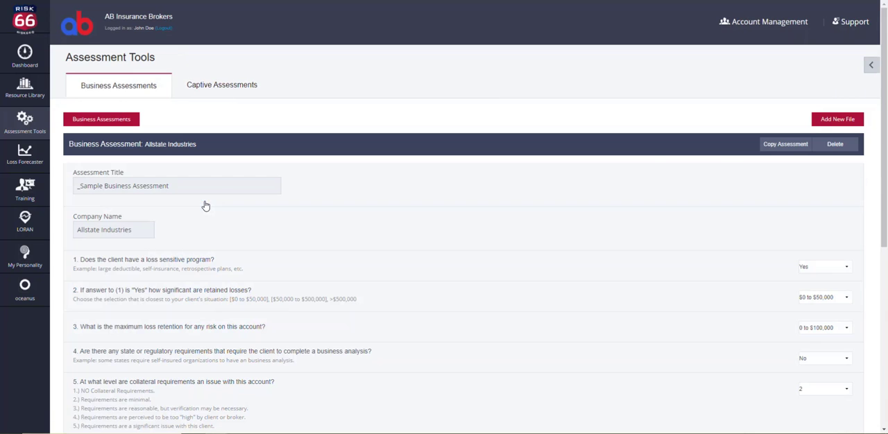
scroll("down", 3)
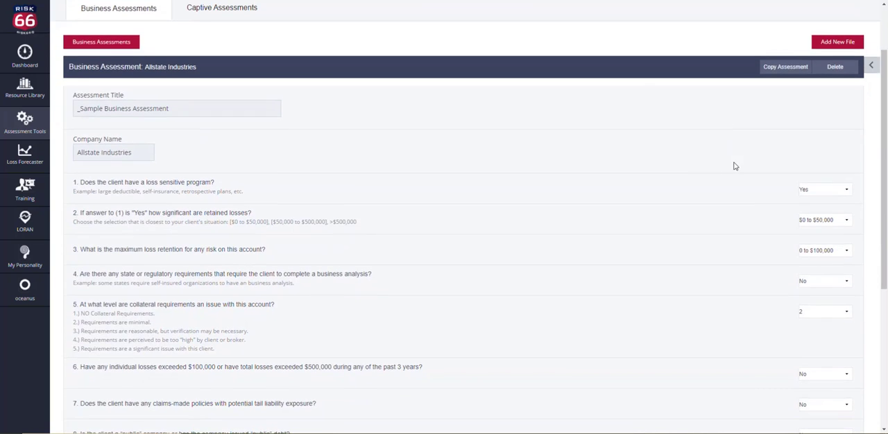
scroll("down", 3)
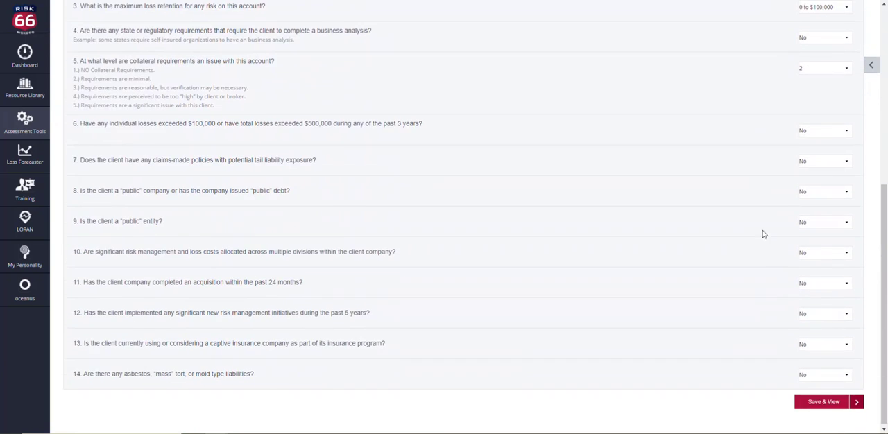
left_click(824, 403)
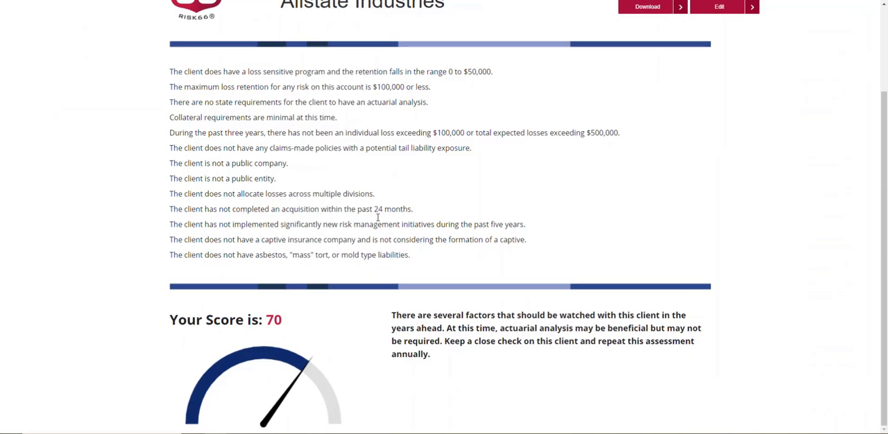
mouse_move(352, 316)
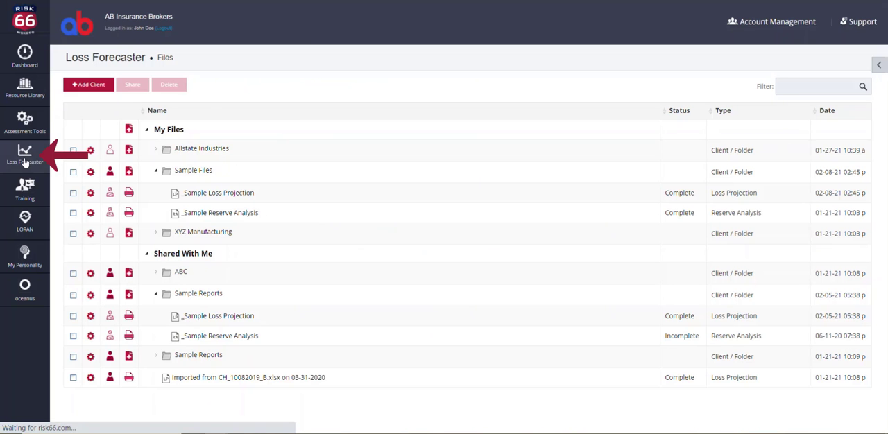
Step: Open _Sample Loss Projection and advance through setup to the reports and graphs step
left_click(218, 193)
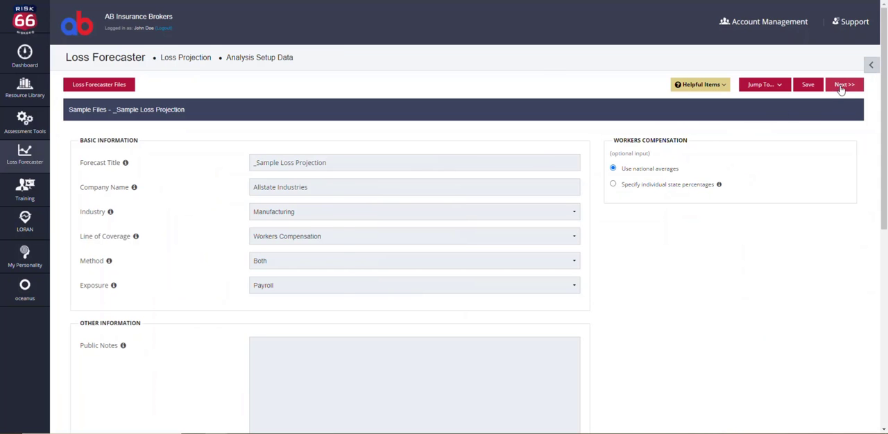
left_click(843, 84)
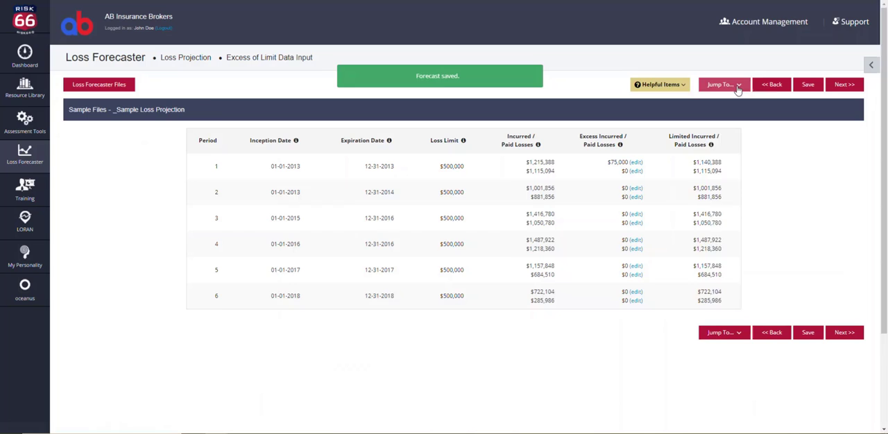
left_click(843, 85)
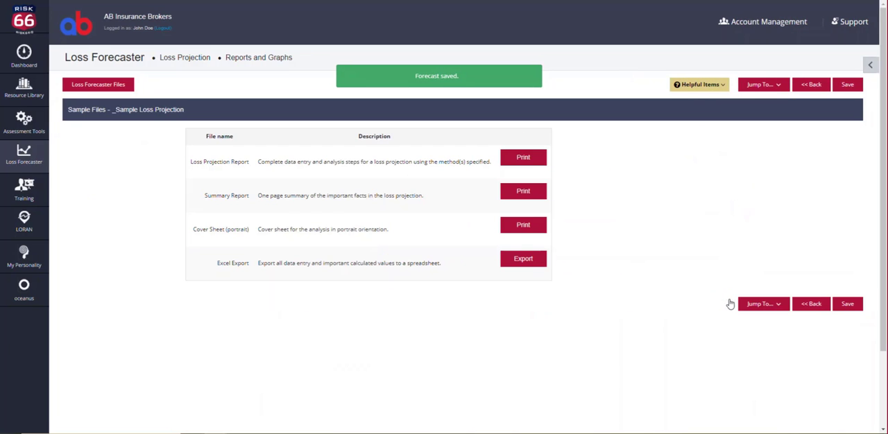
Step: Generate the Loss Projection Report PDF and view its pure loss rate page 11 bar chart
left_click(523, 157)
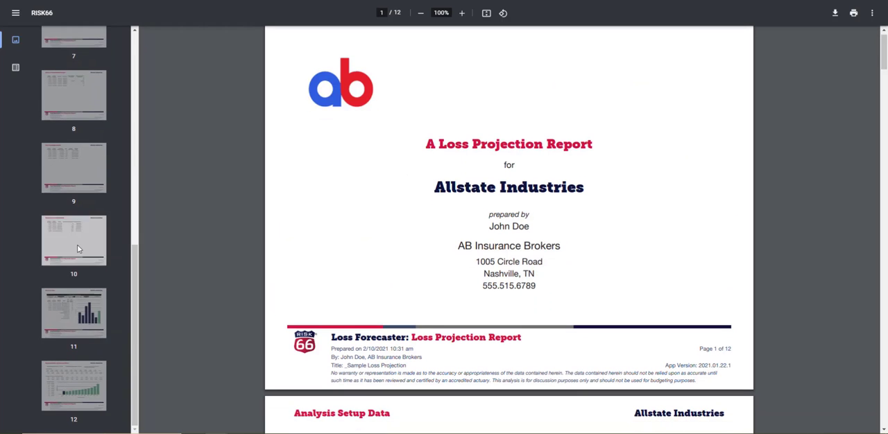
left_click(74, 313)
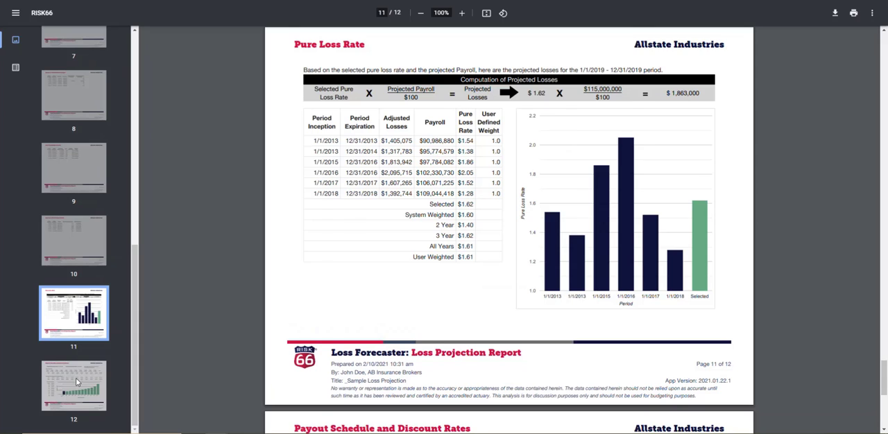
left_click(25, 192)
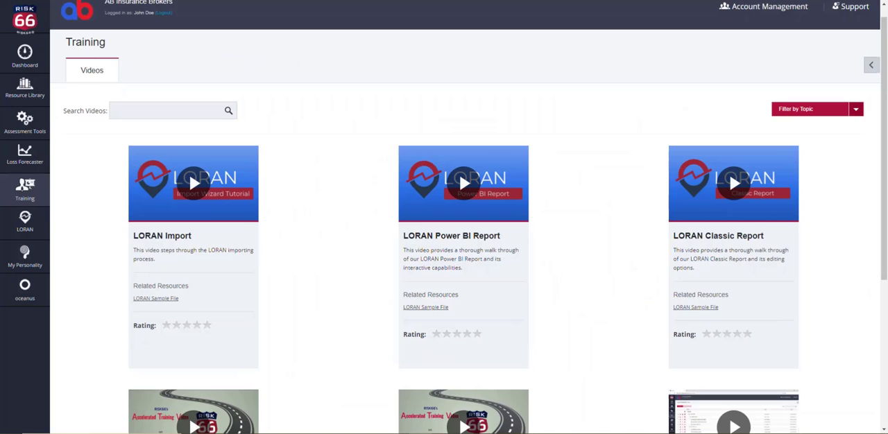
Step: Scroll through the training videos, then move to the LORAN file list
scroll("down", 3)
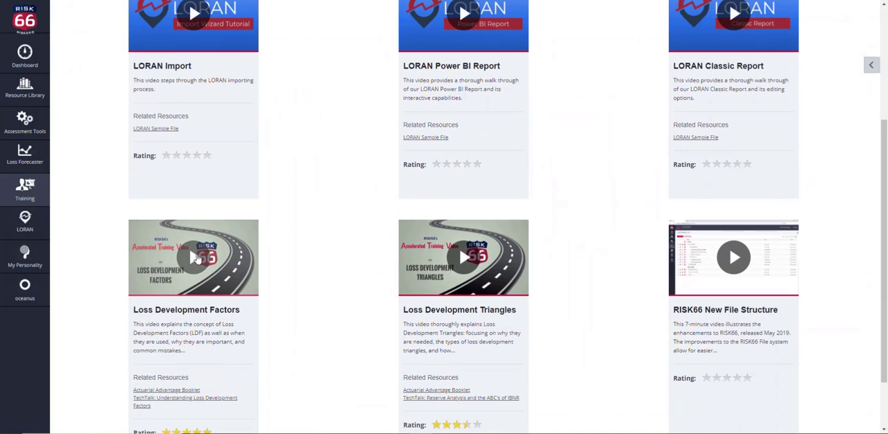
left_click(193, 258)
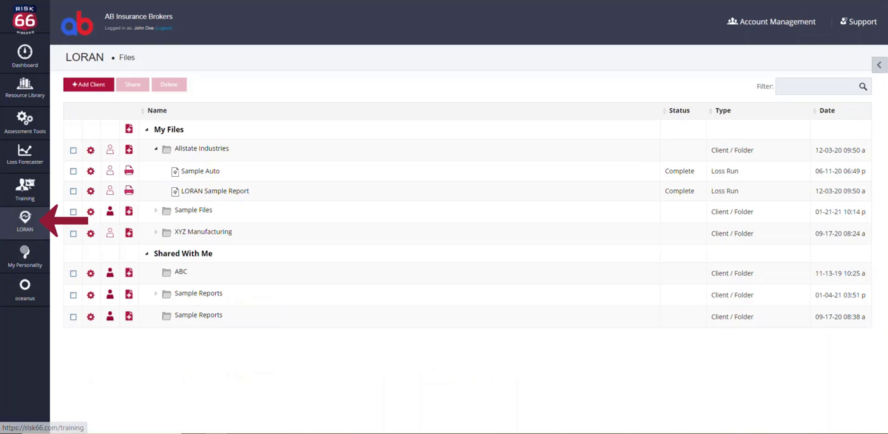
Step: View the LORAN Sample Report summary dashboard, then open the MyPersonality report
left_click(213, 191)
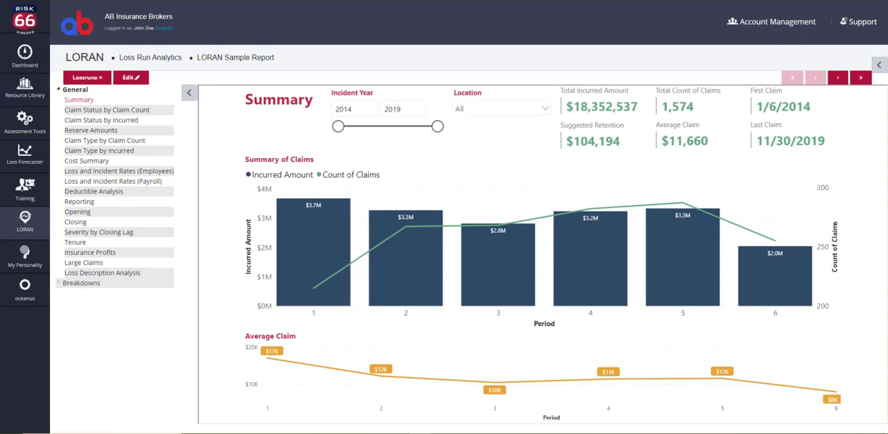
left_click(103, 272)
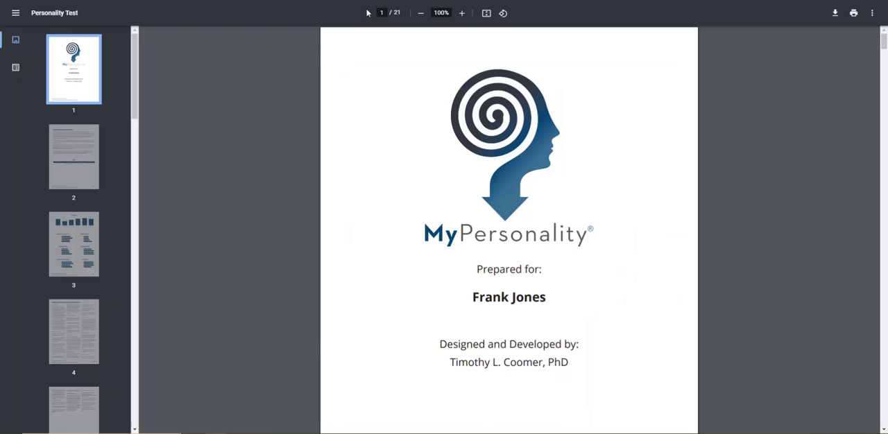
mouse_move(77, 234)
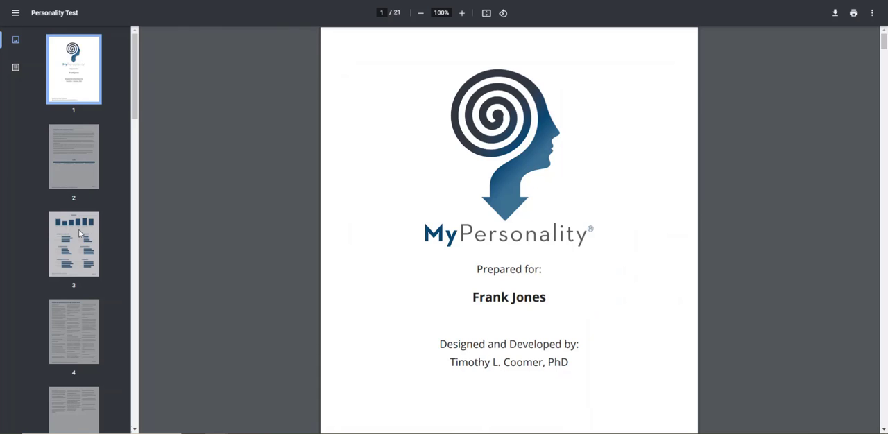
Step: Page the MyPersonality PDF to page 17 and then its final Predicting Sales Performance page
left_click(74, 244)
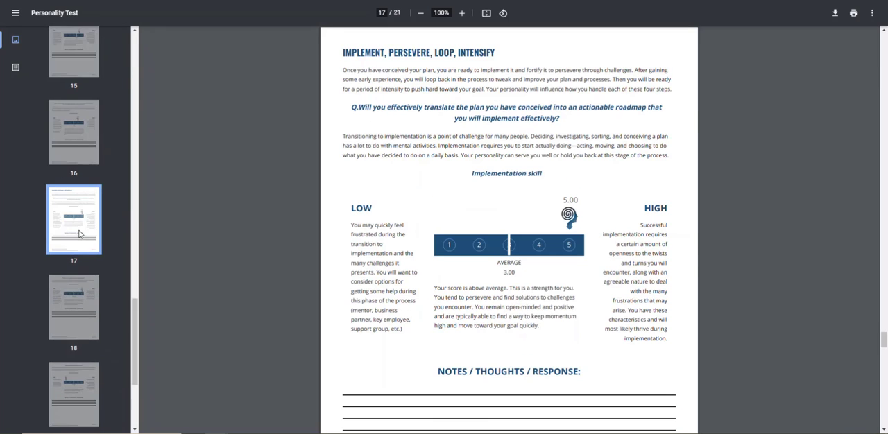
left_click(74, 377)
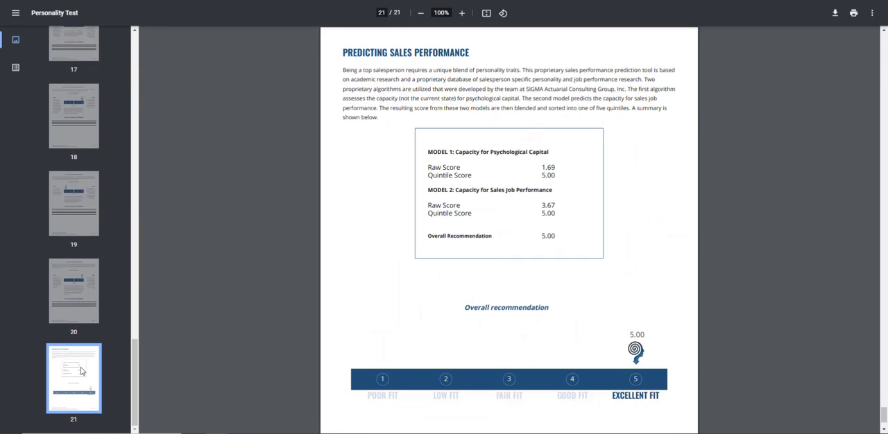